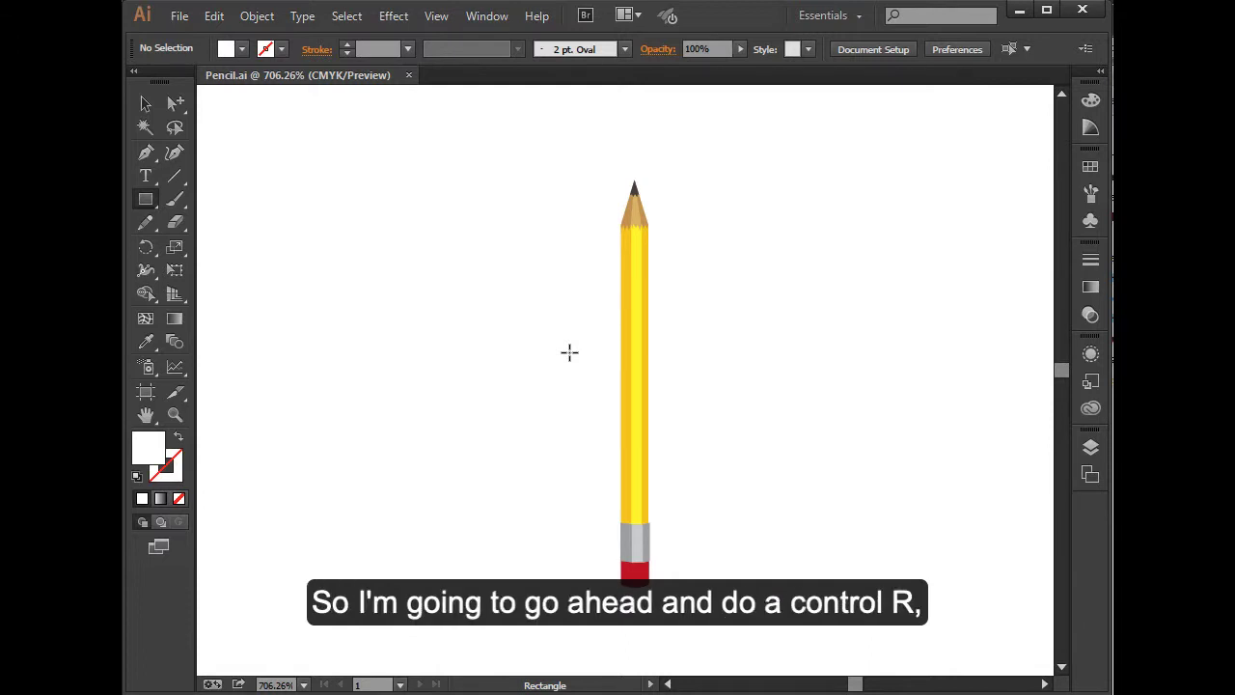
- Show the rulers and drag a horizontal guide down to the pencil tip
key("ctrl+r")
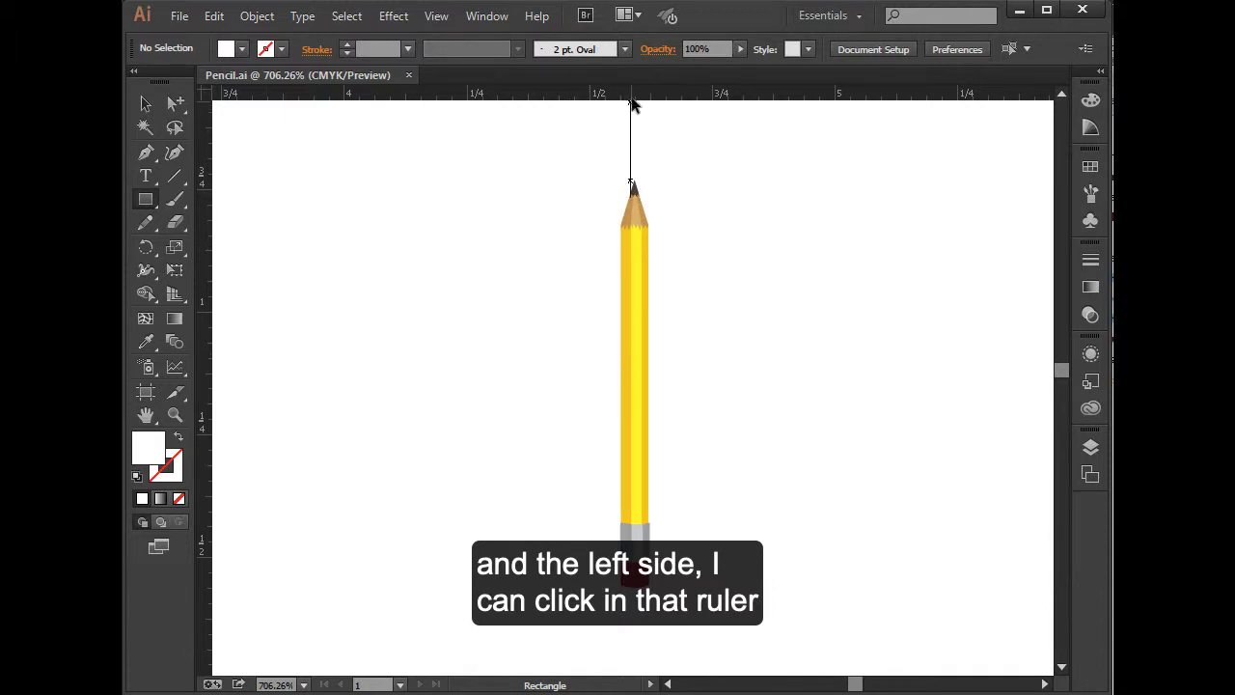
left_click_drag(633, 93, 654, 173)
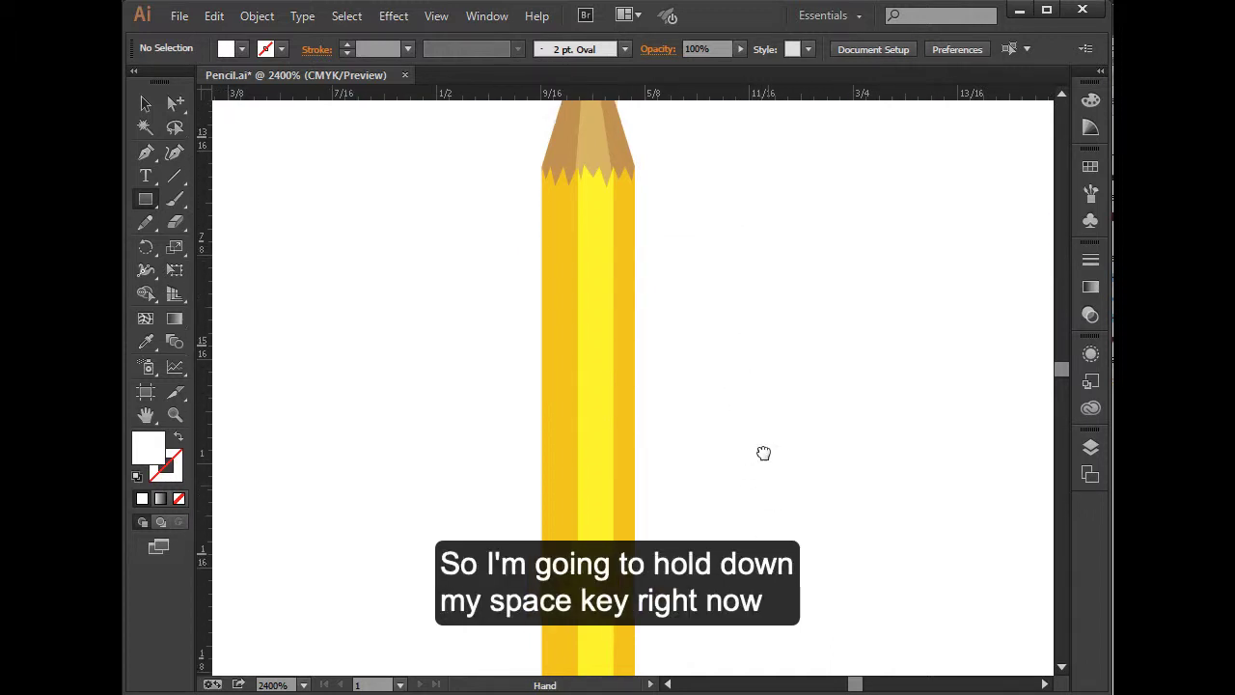
- Pan to the eraser end, unlock guides via View > Guides, and select the guide below the eraser
left_click_drag(764, 454, 791, 537)
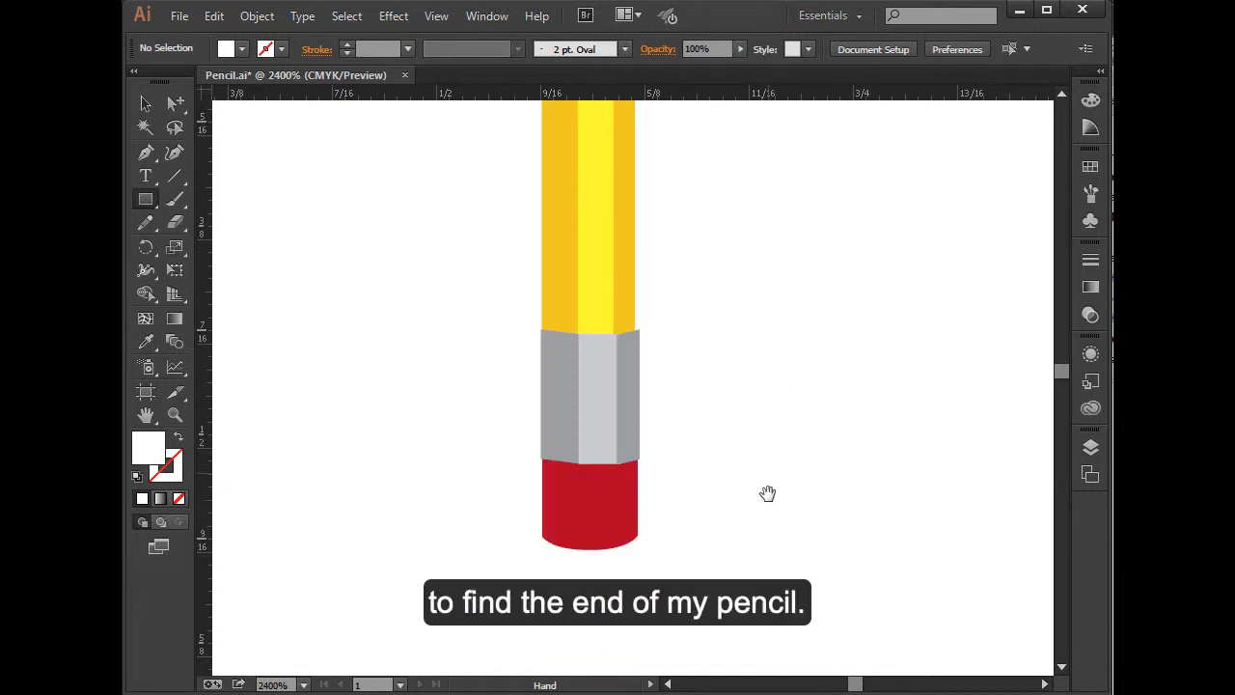
left_click_drag(589, 494, 762, 494)
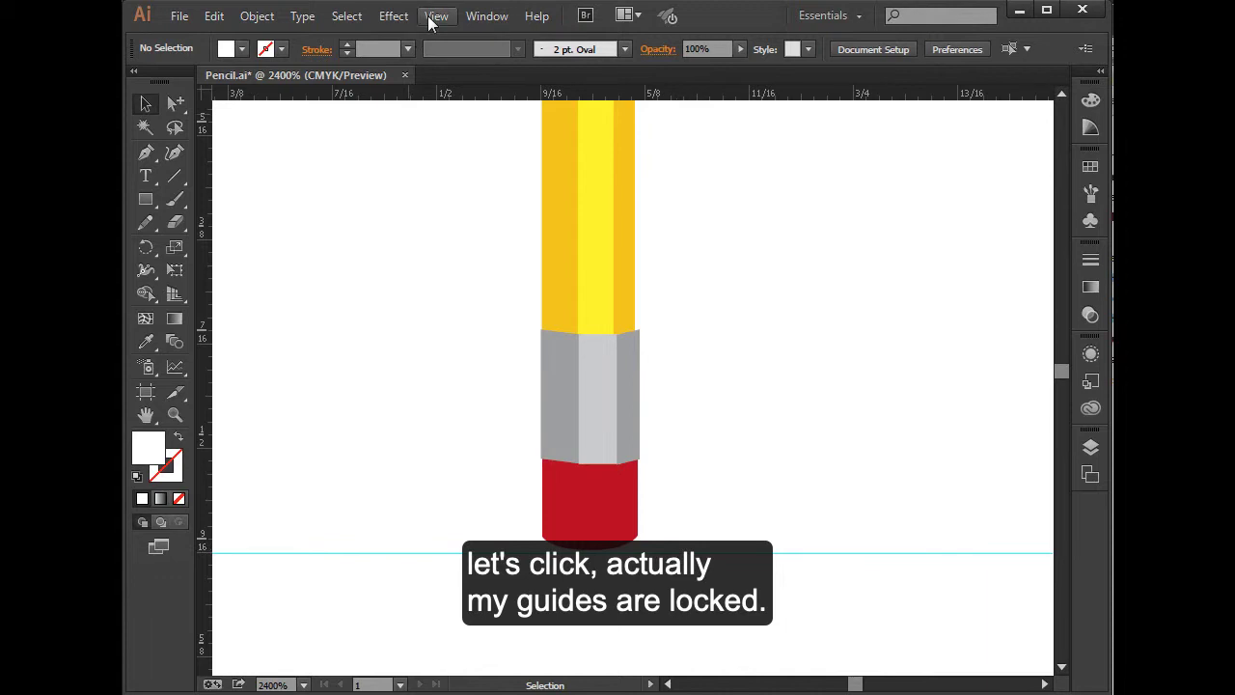
left_click(436, 16)
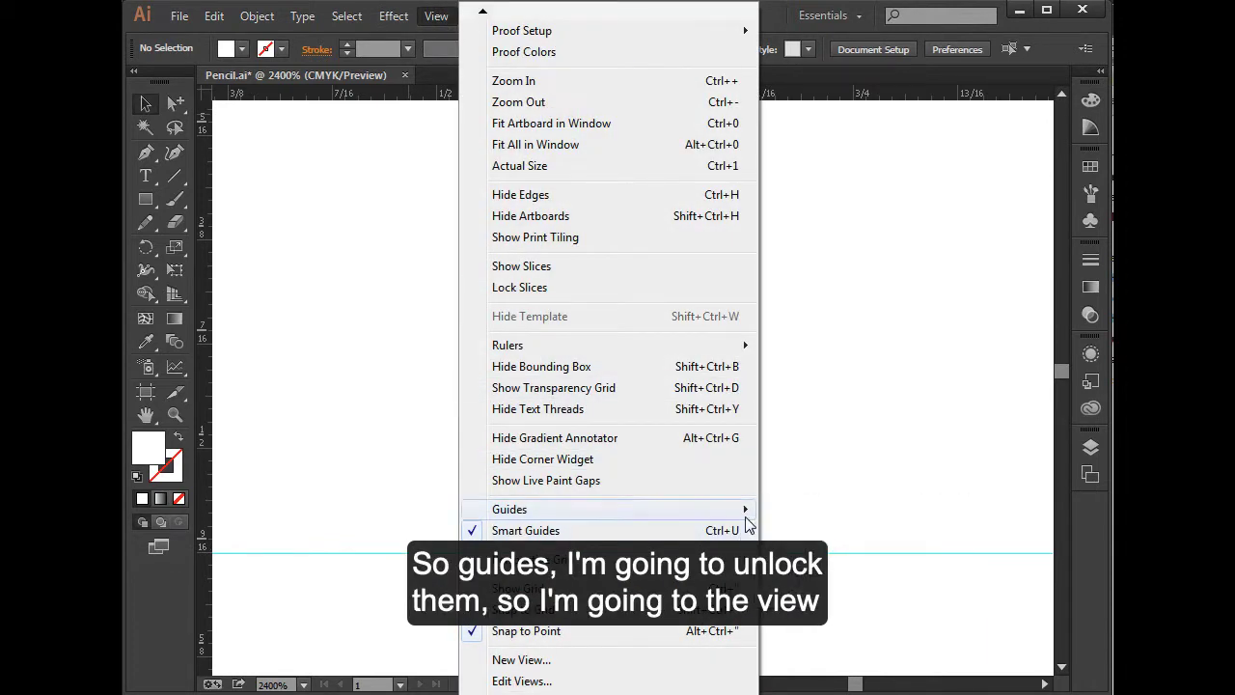
mouse_move(510, 509)
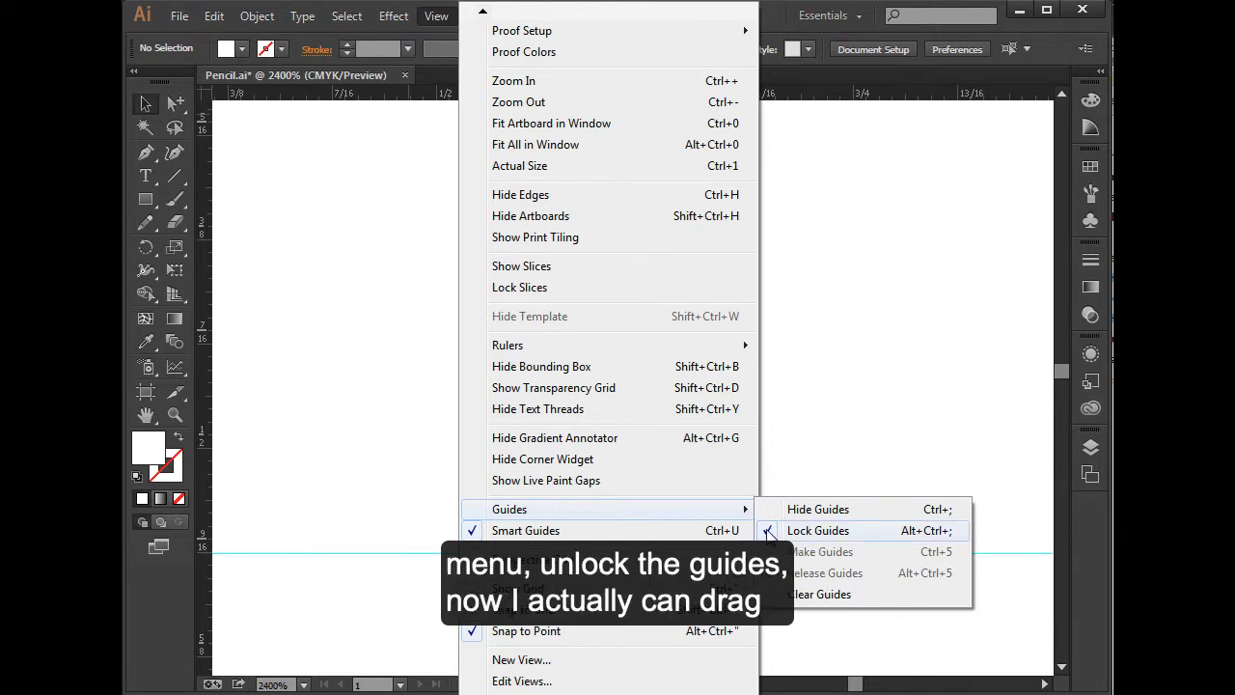
left_click(818, 529)
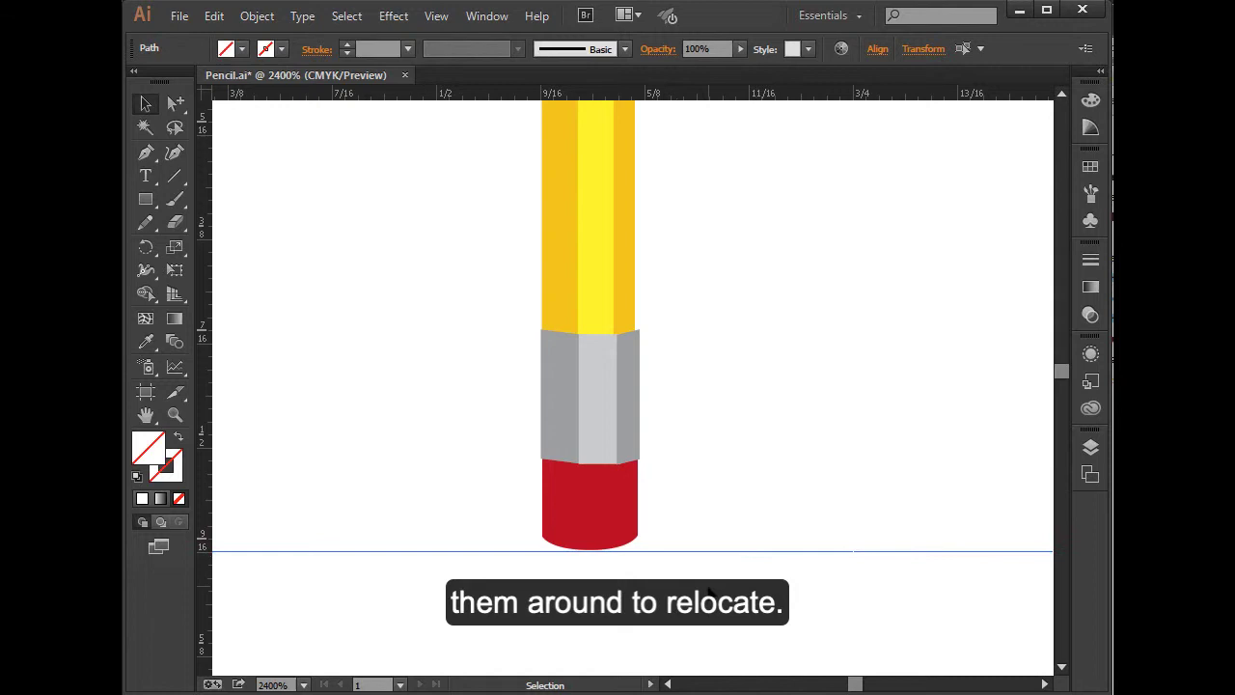
left_click(591, 498)
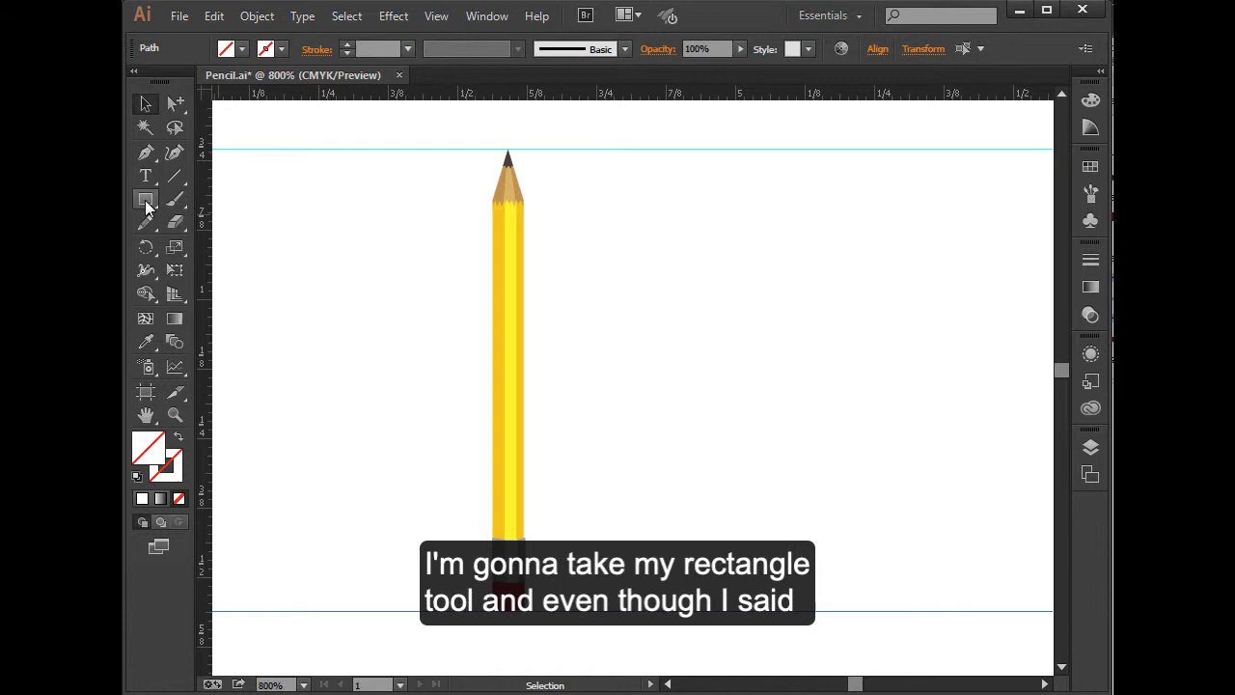
- Choose the Rectangle tool with default white fill and black stroke for the covering rectangle
left_click(145, 199)
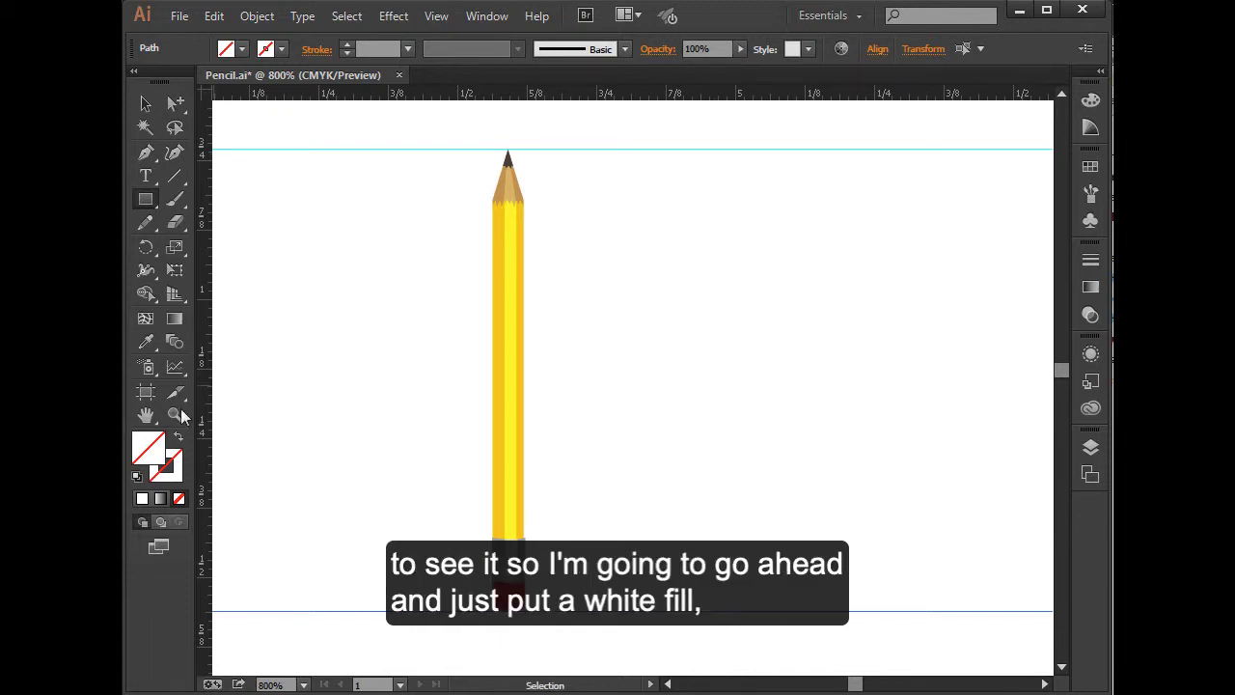
left_click(143, 498)
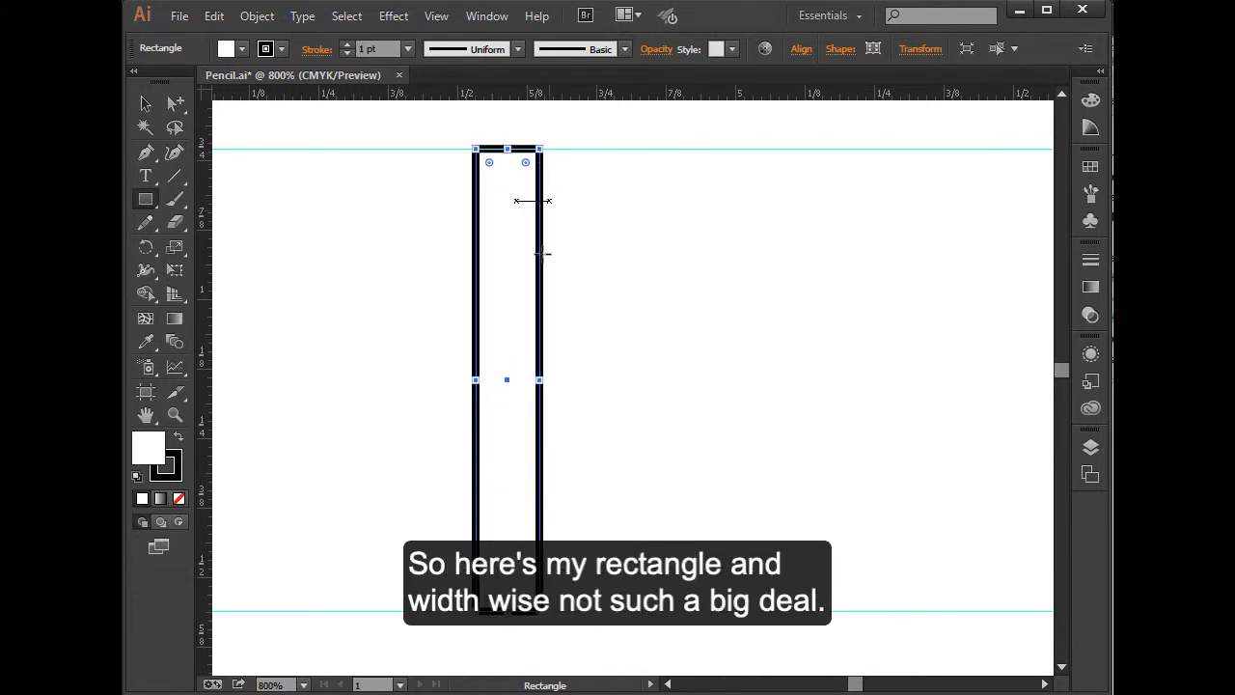
mouse_move(459, 316)
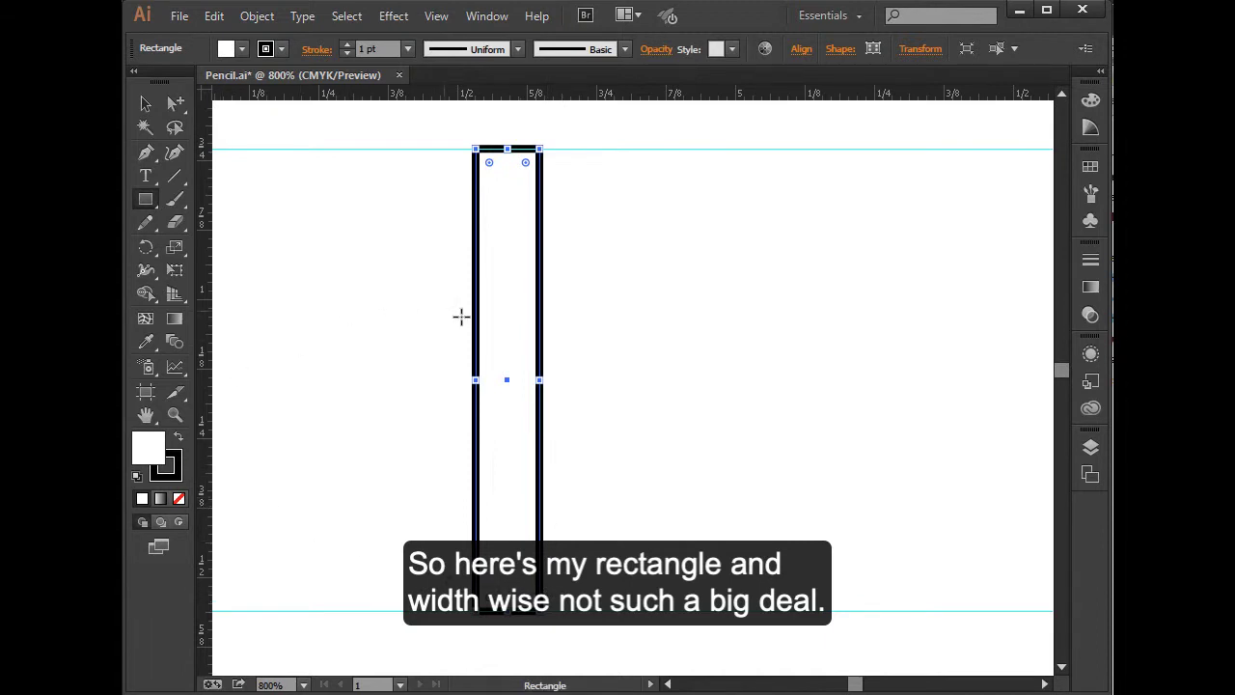
mouse_move(332, 437)
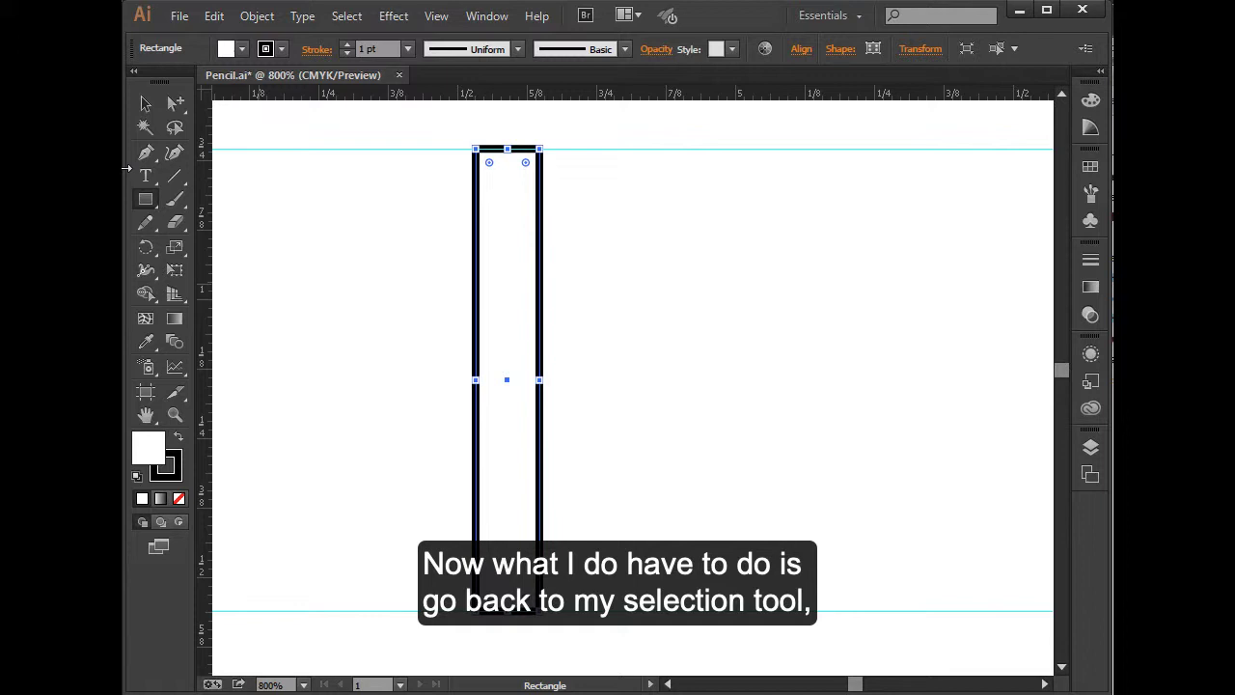
- Send the rectangle to the back and set its fill and stroke to None
left_click(143, 105)
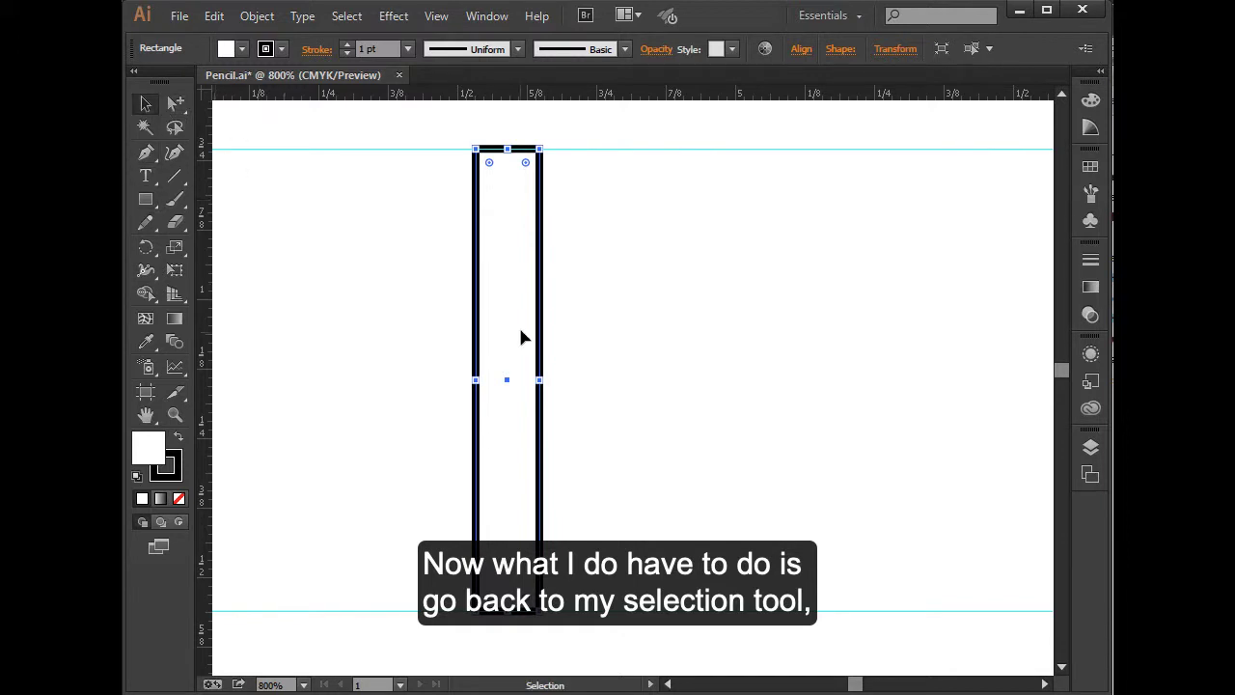
right_click(544, 336)
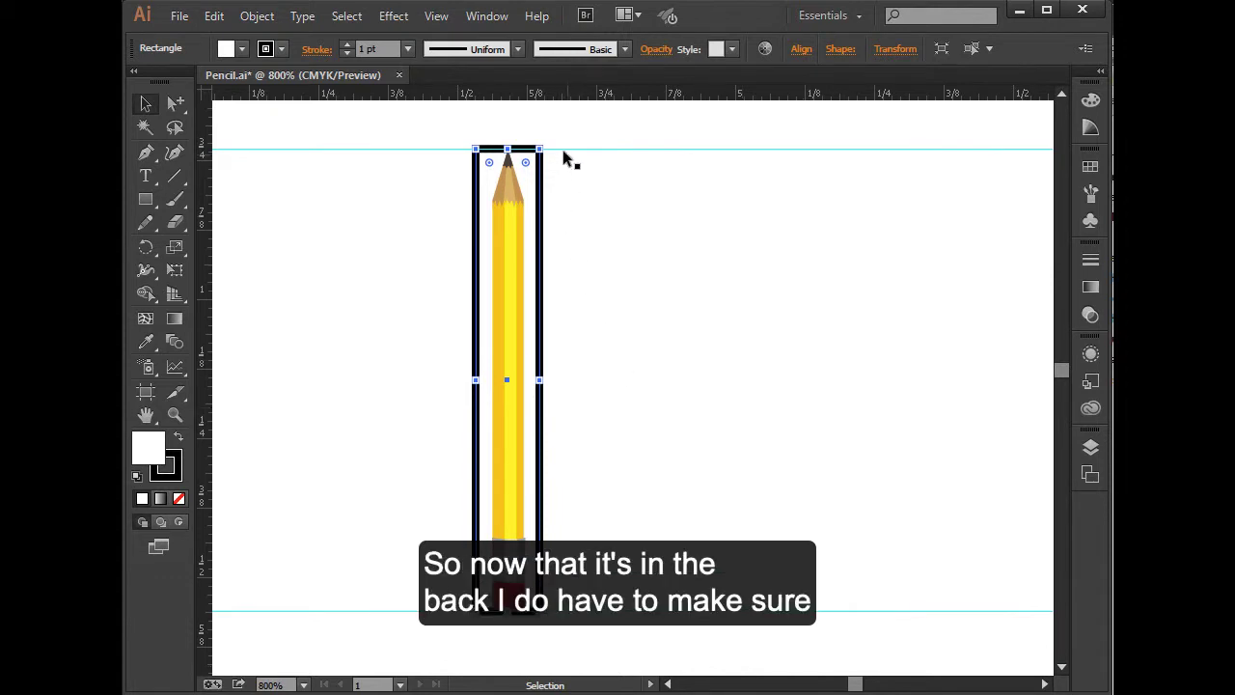
mouse_move(376, 305)
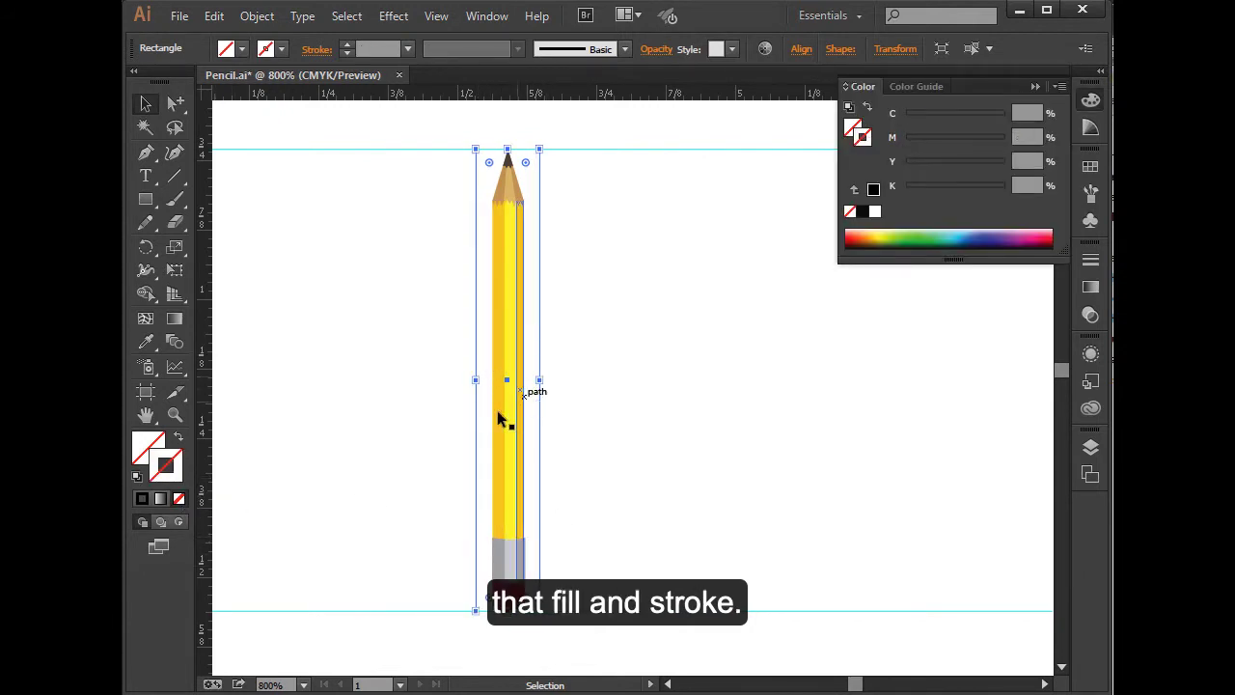
left_click(351, 382)
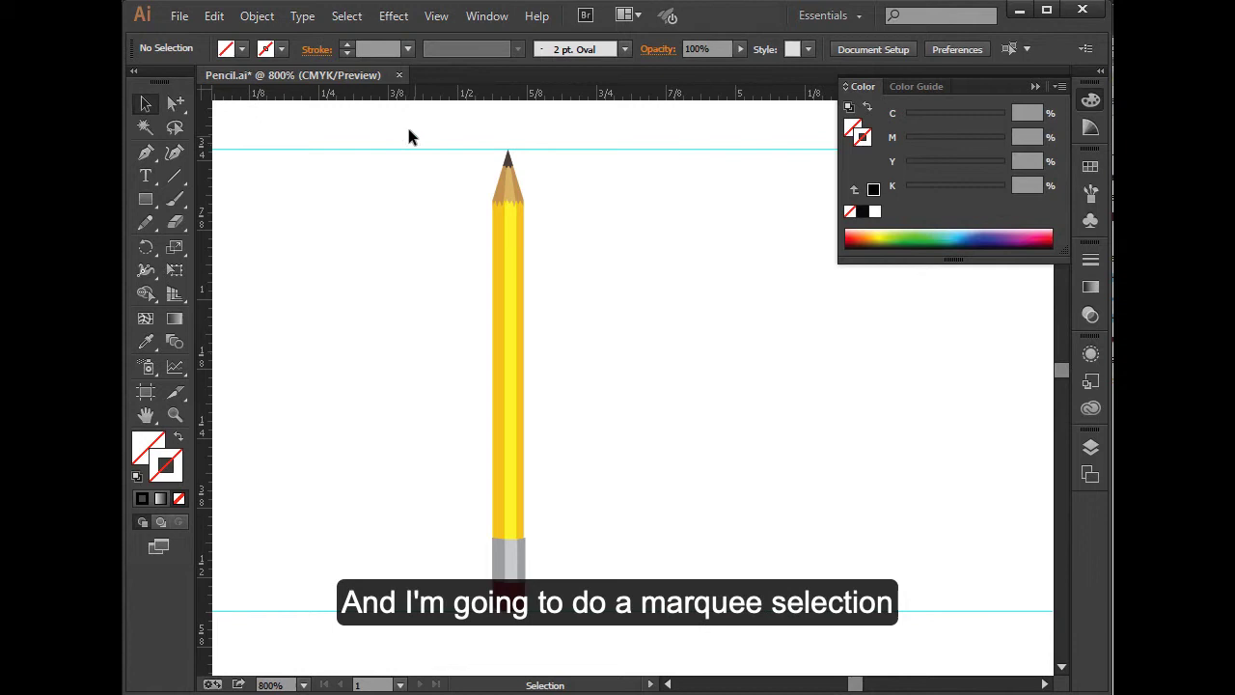
- Marquee-select the pencil and invisible rectangle, then head to the Object menu
left_click_drag(409, 135, 619, 647)
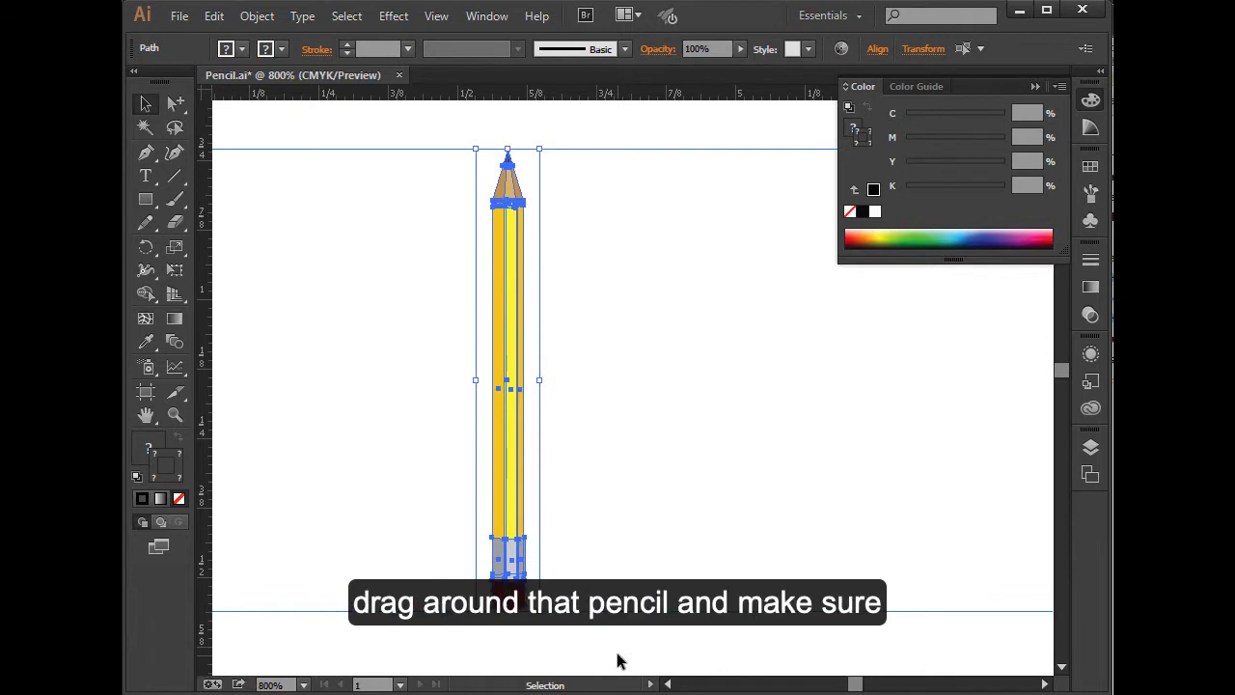
mouse_move(548, 540)
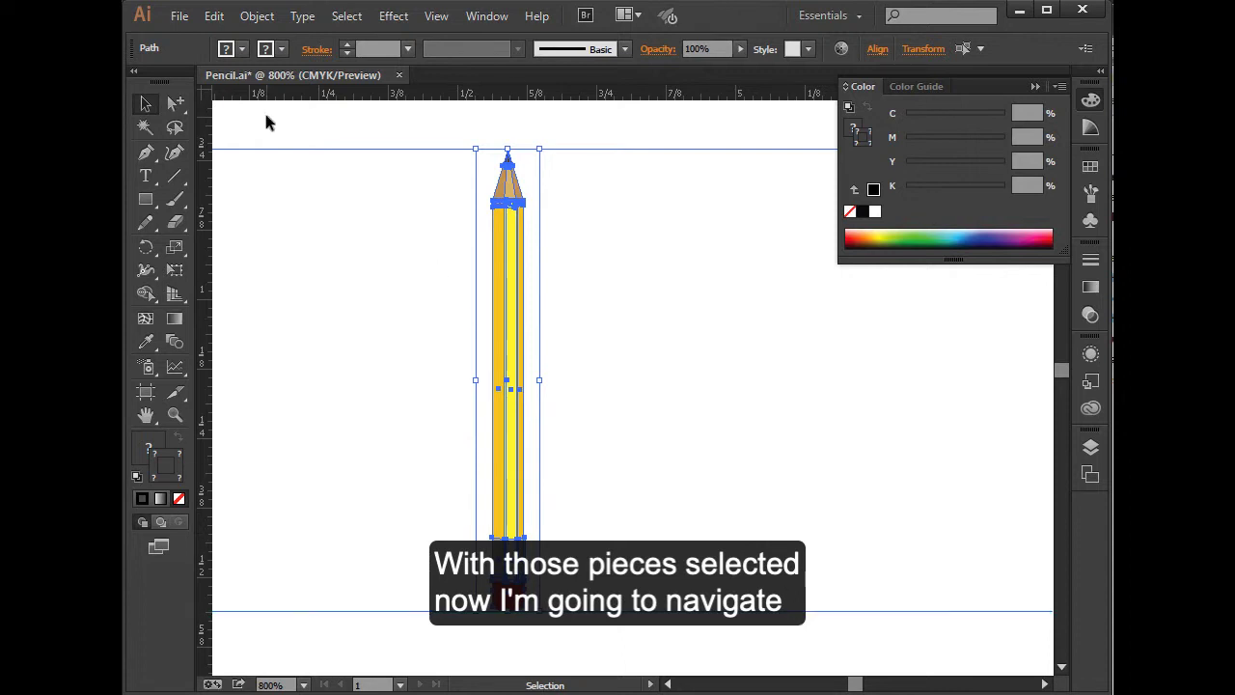
left_click(257, 15)
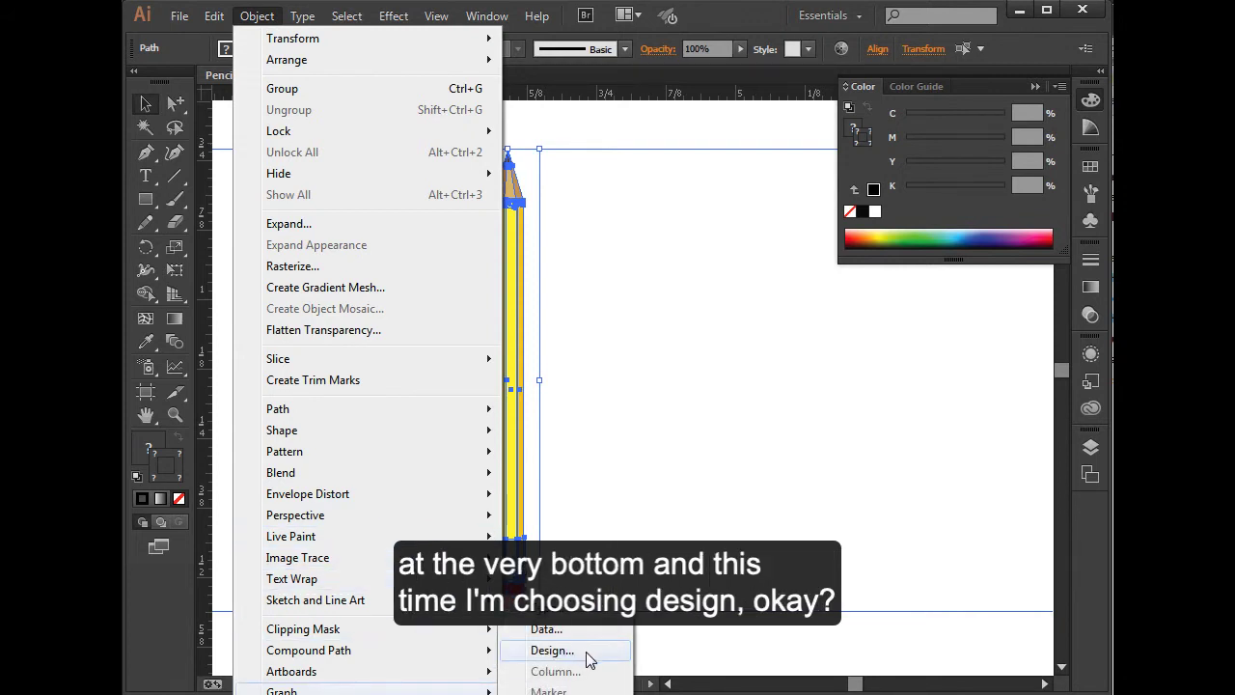
- Create a new graph design from the selection and rename it 'Pencil'
left_click(552, 648)
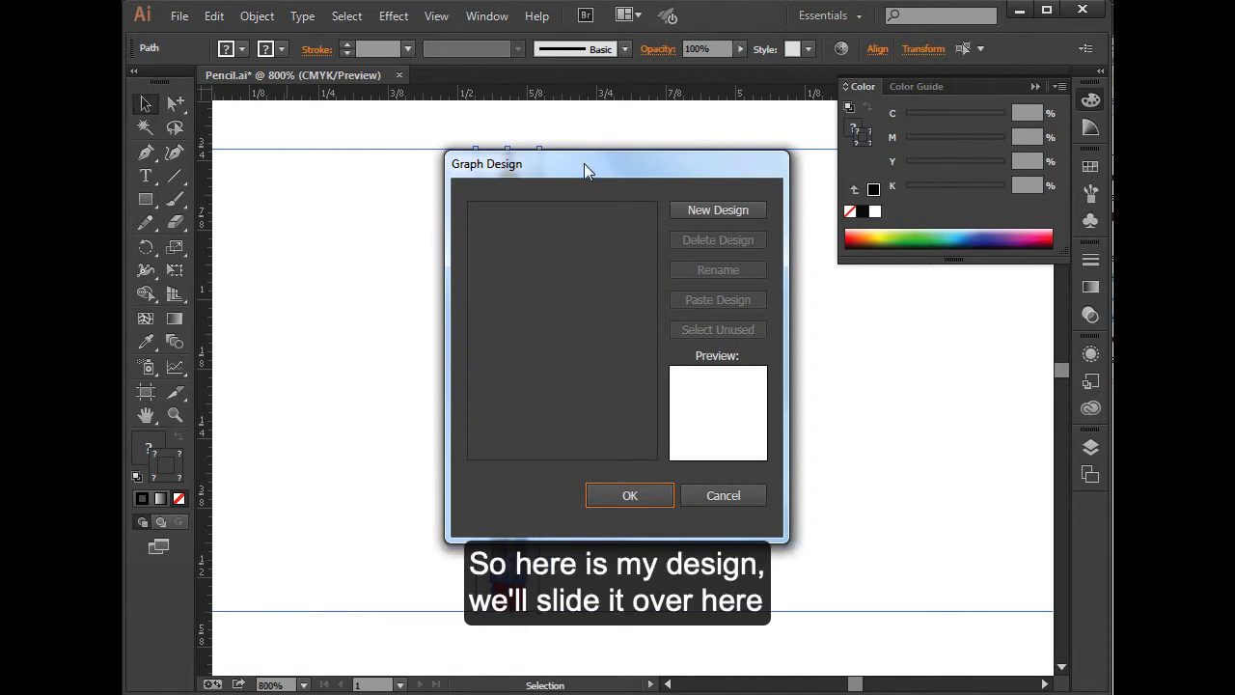
left_click_drag(589, 162, 698, 224)
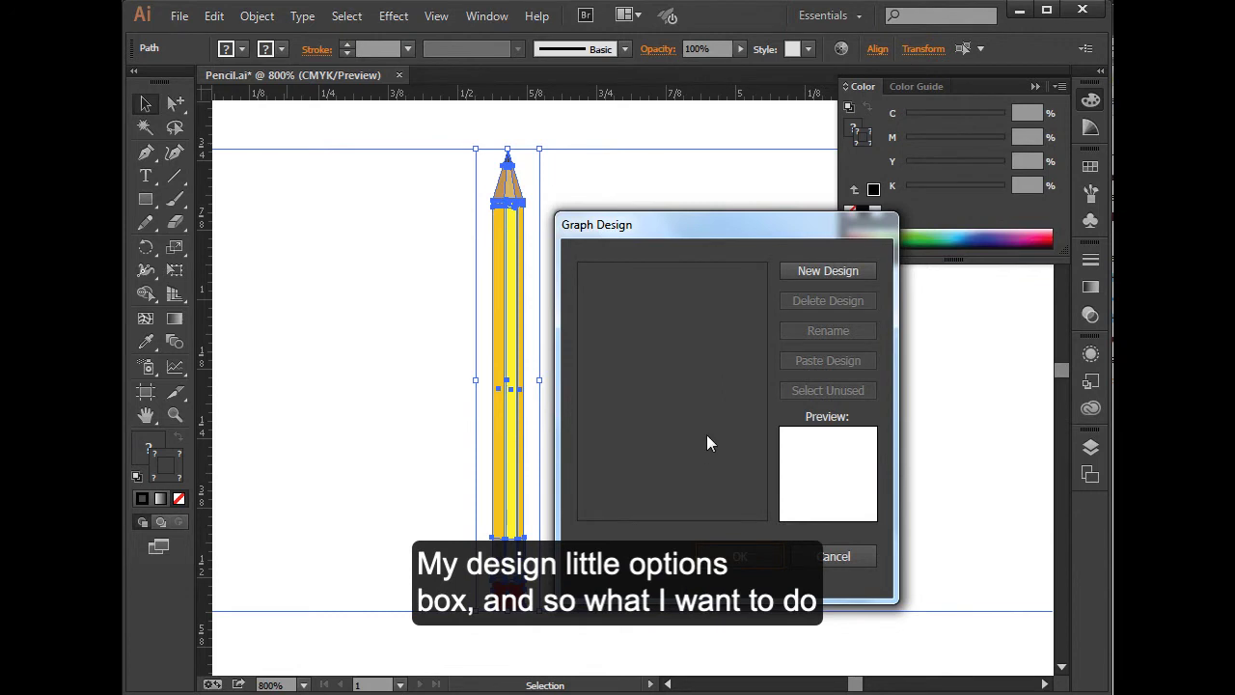
left_click(826, 270)
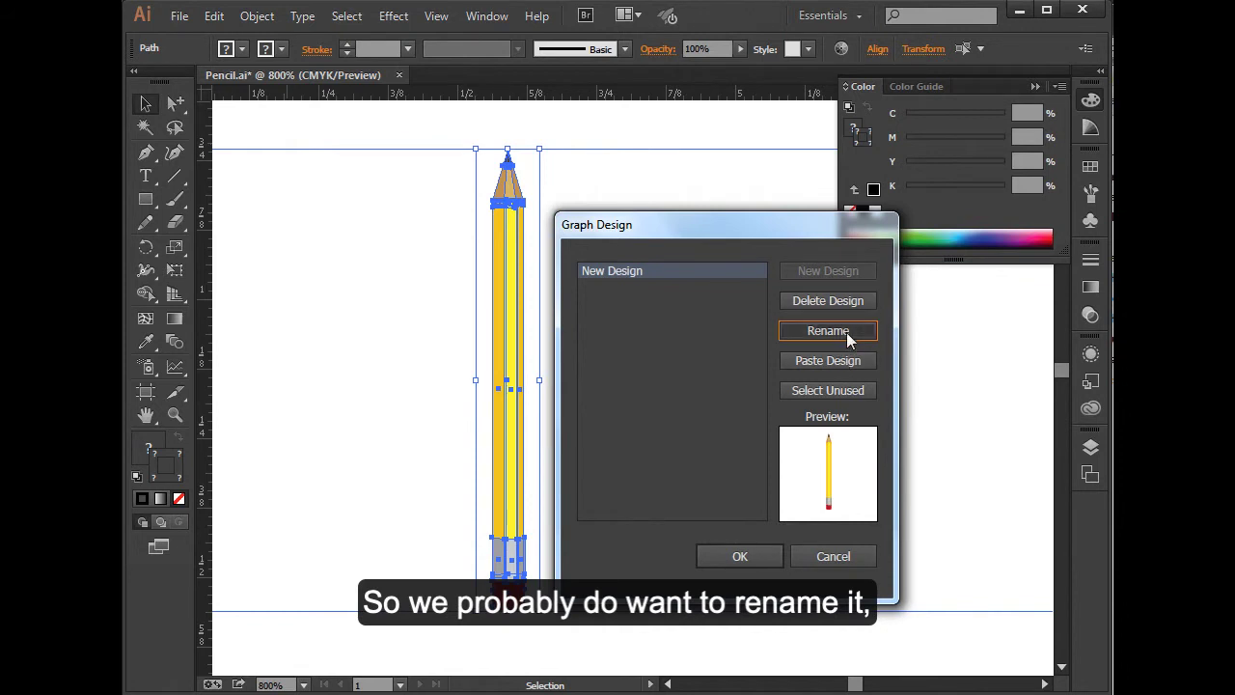
left_click(825, 330)
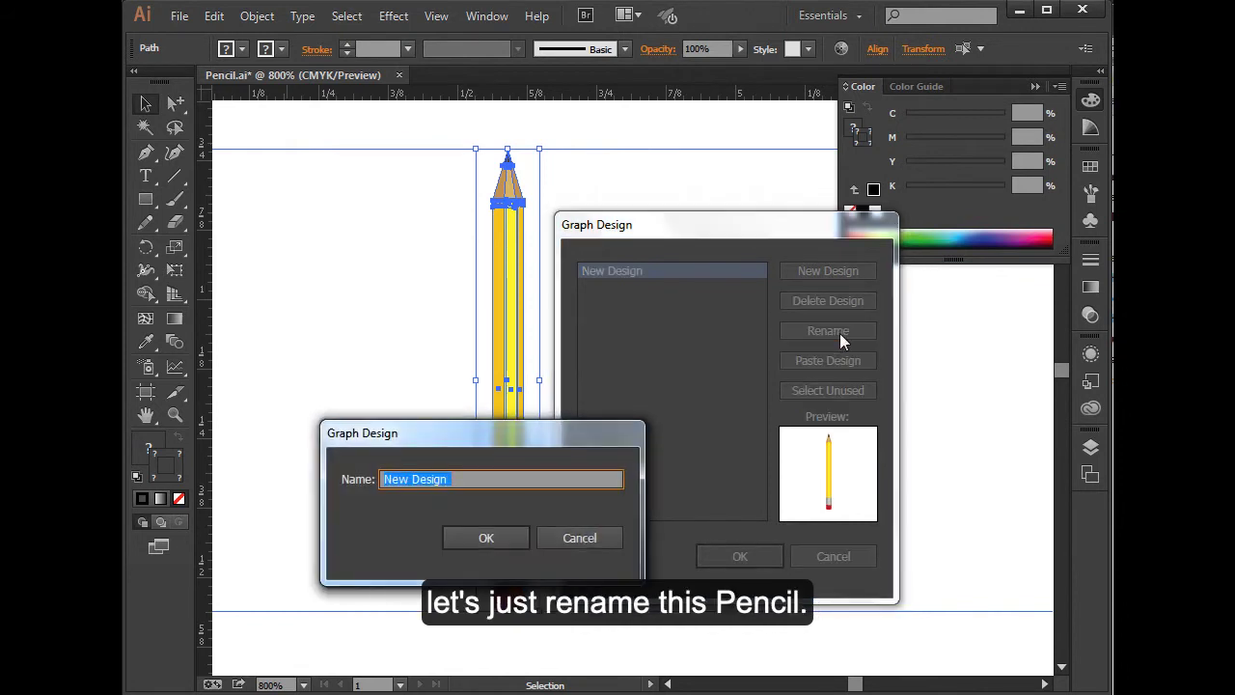
type("Pencil")
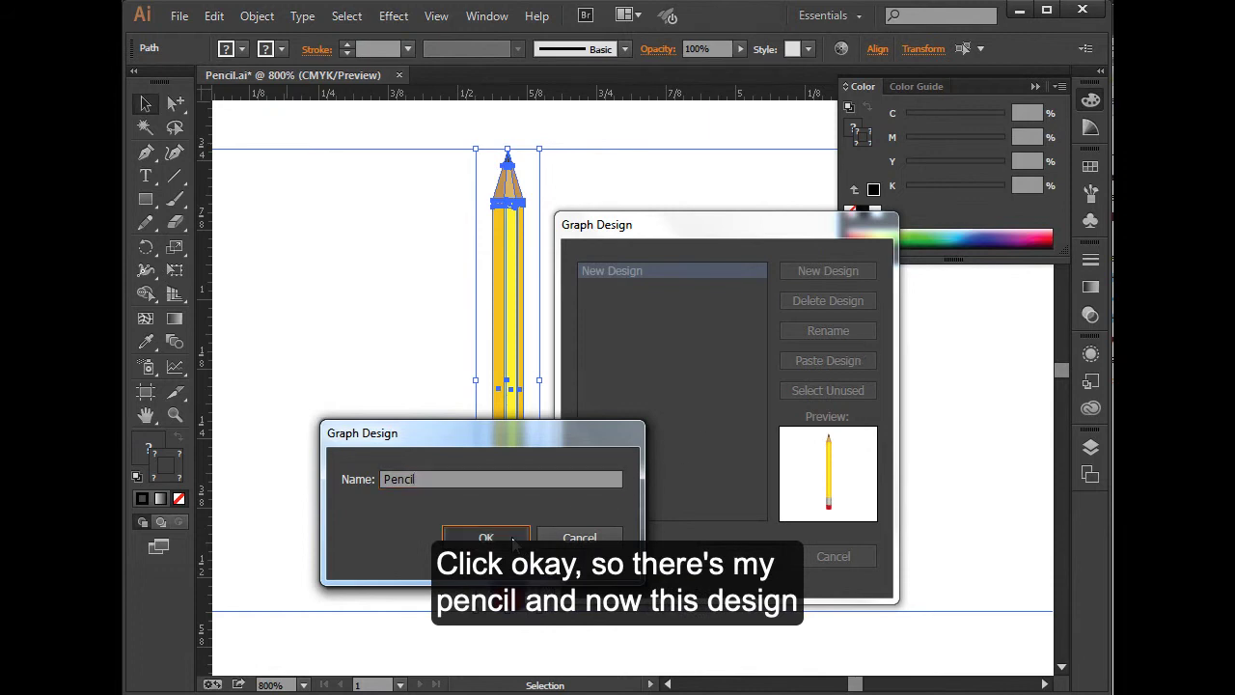
left_click(486, 536)
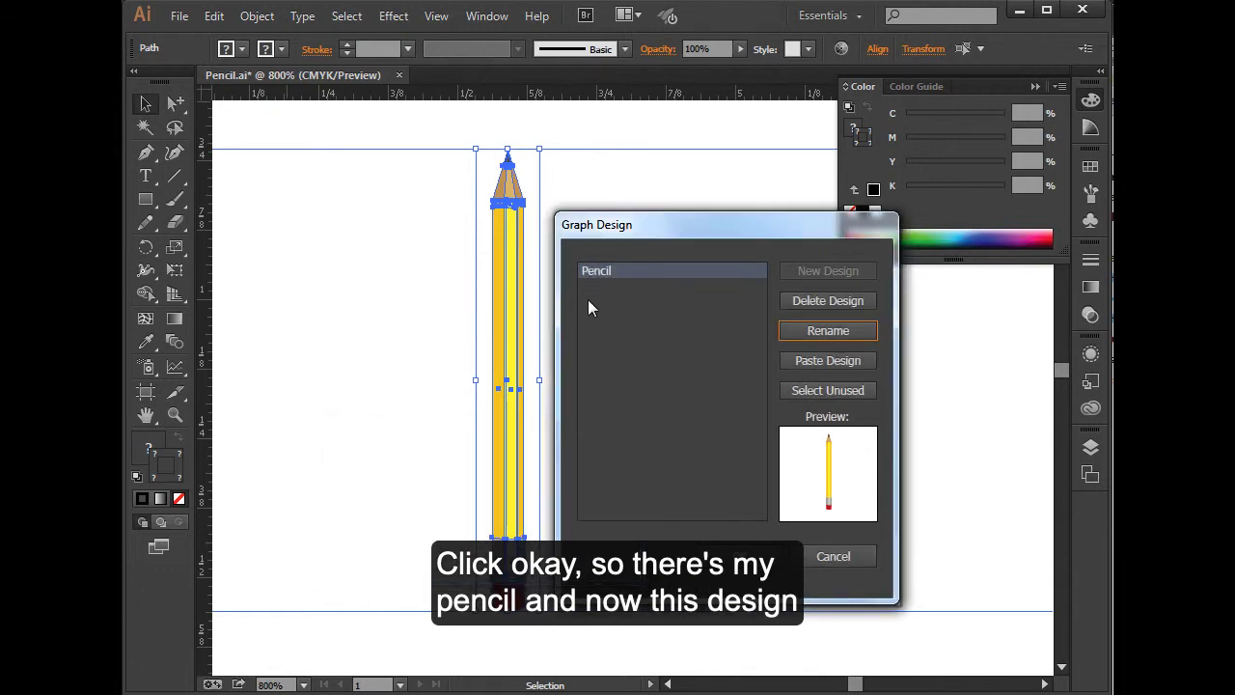